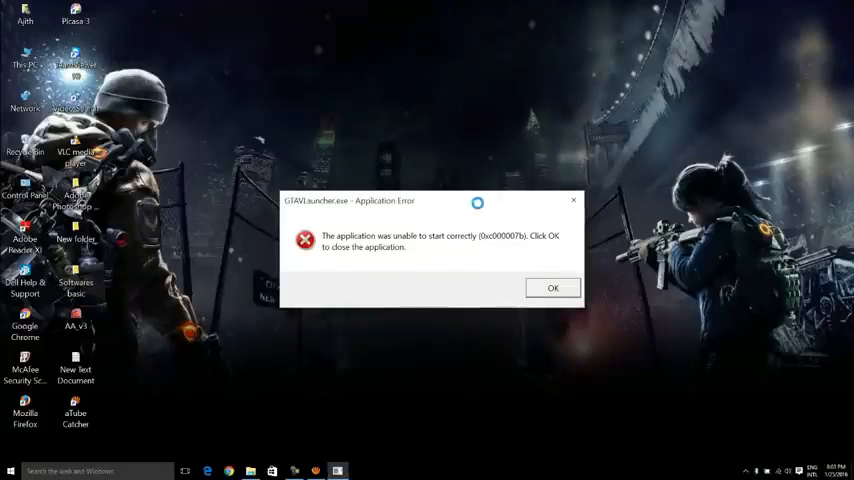
Reposition the launcher error message and dismiss it with OK.
{"action": "left_click_drag", "start_coordinate": [430, 200], "coordinate": [466, 156]}
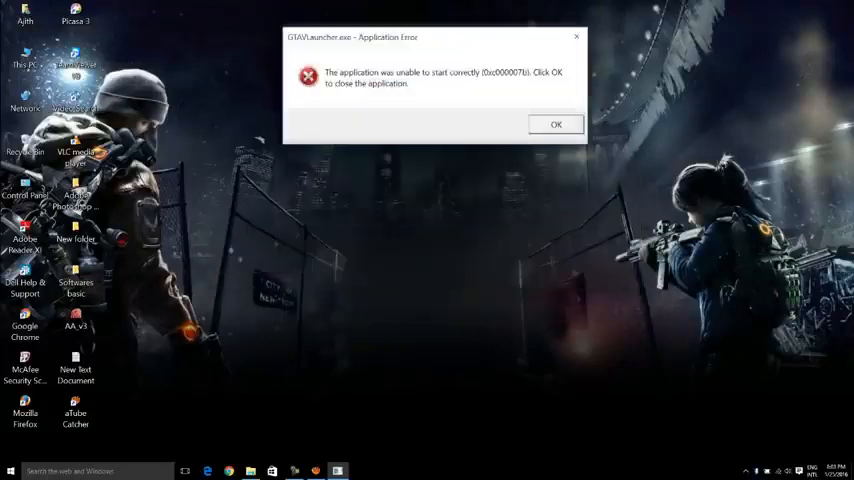
{"action": "left_click_drag", "start_coordinate": [430, 36], "coordinate": [450, 144]}
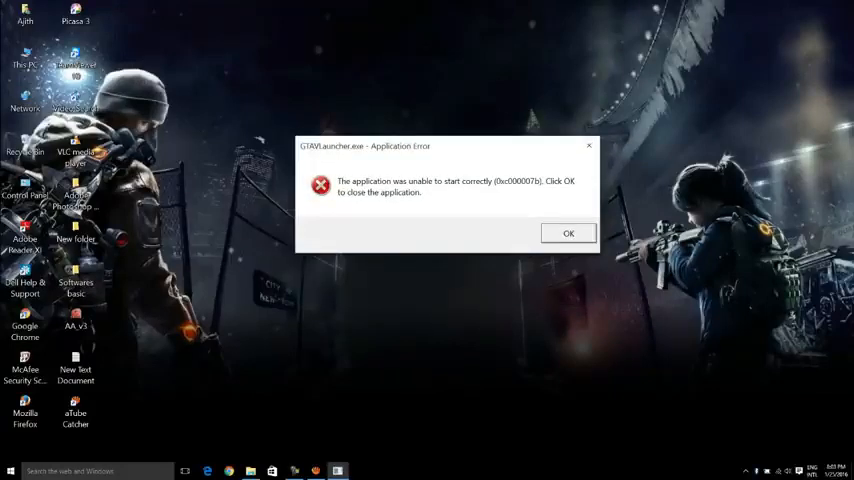
{"action": "left_click", "coordinate": [568, 232]}
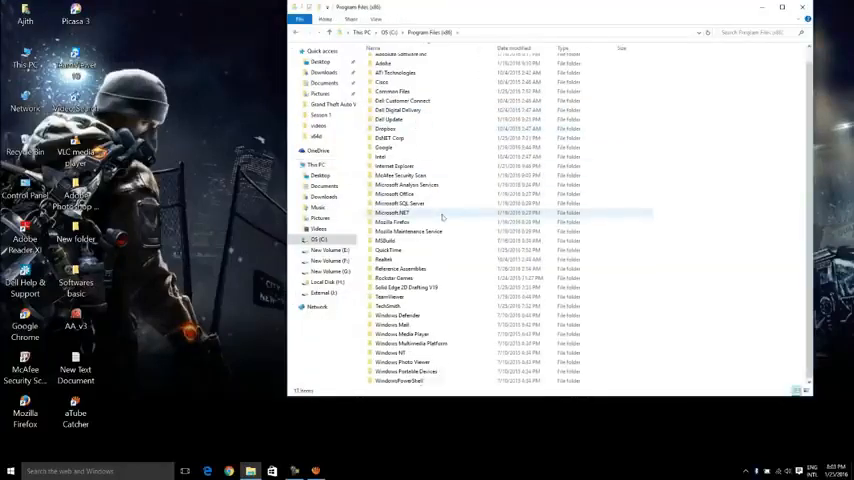
Browse into the Rockstar Games folder and the game's folder inside it.
{"action": "double_click", "coordinate": [392, 278]}
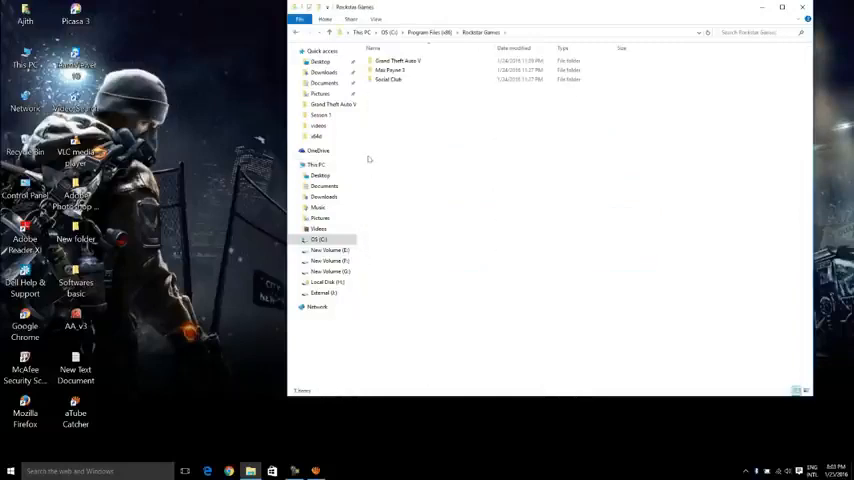
{"action": "double_click", "coordinate": [396, 60]}
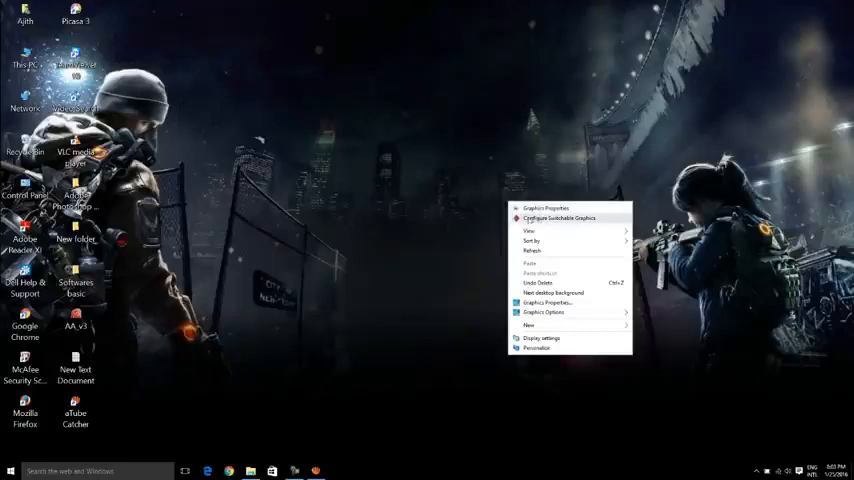
{"action": "mouse_move", "coordinate": [544, 312]}
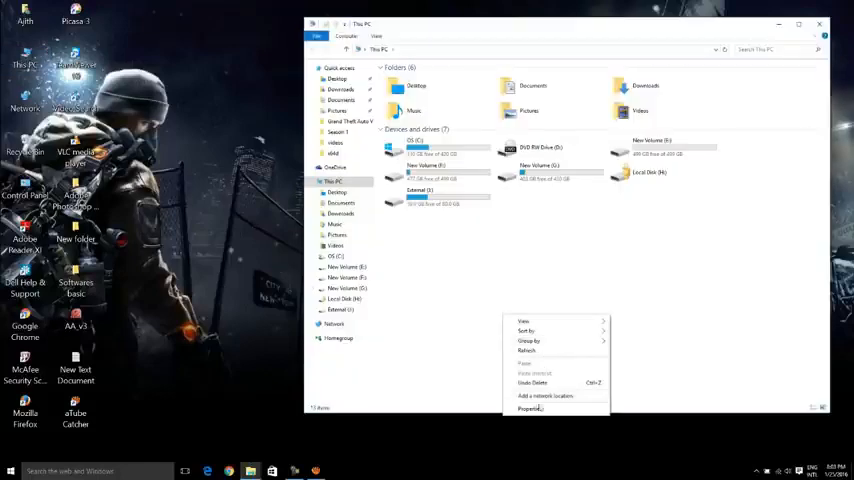
Show the computer's folders and drives via This PC from the desktop icon.
{"action": "left_click", "coordinate": [532, 408]}
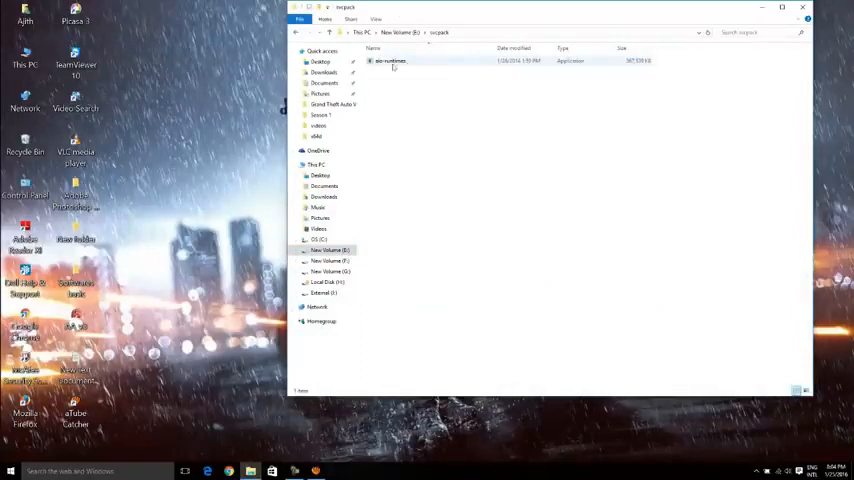
Run aio-runtimes from E:\vc-pack as administrator and approve the UAC prompt.
{"action": "right_click", "coordinate": [390, 60]}
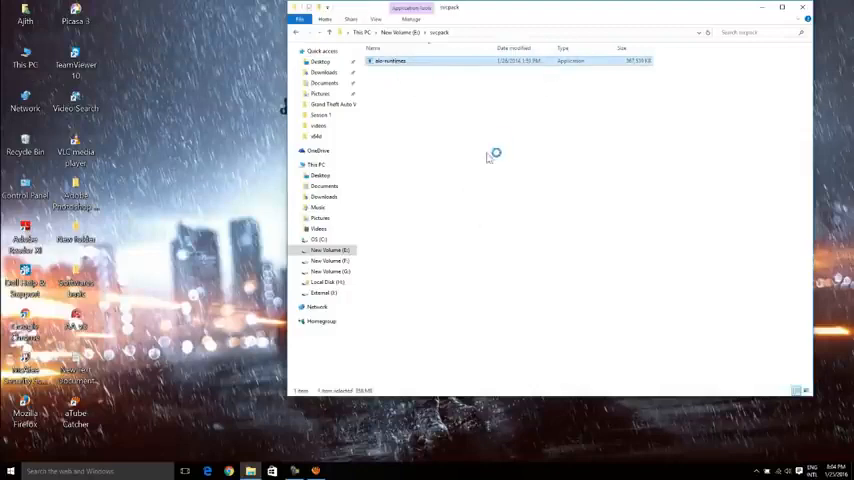
{"action": "mouse_move", "coordinate": [482, 156]}
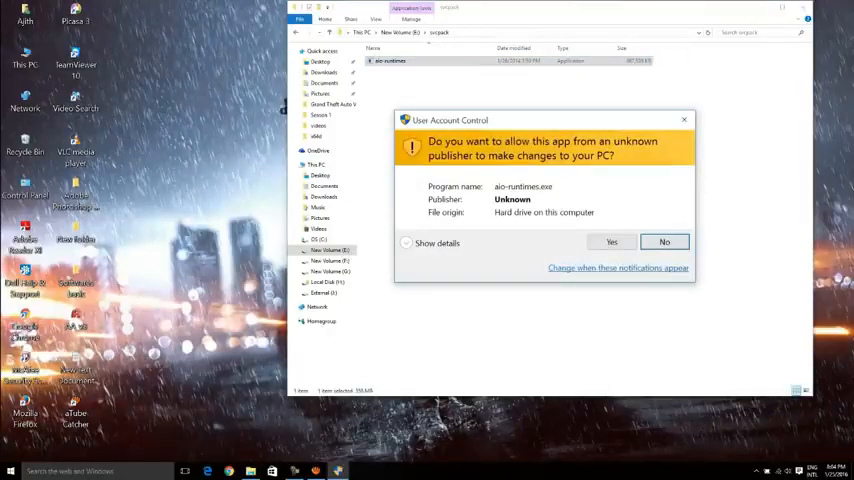
{"action": "left_click", "coordinate": [612, 242]}
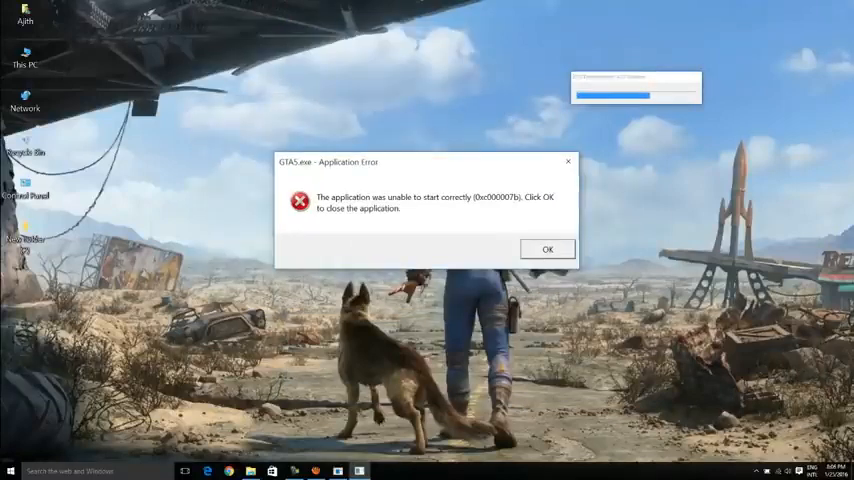
Acknowledge the GTA5.exe Application Error with OK while the runtimes install.
{"action": "left_click", "coordinate": [548, 248]}
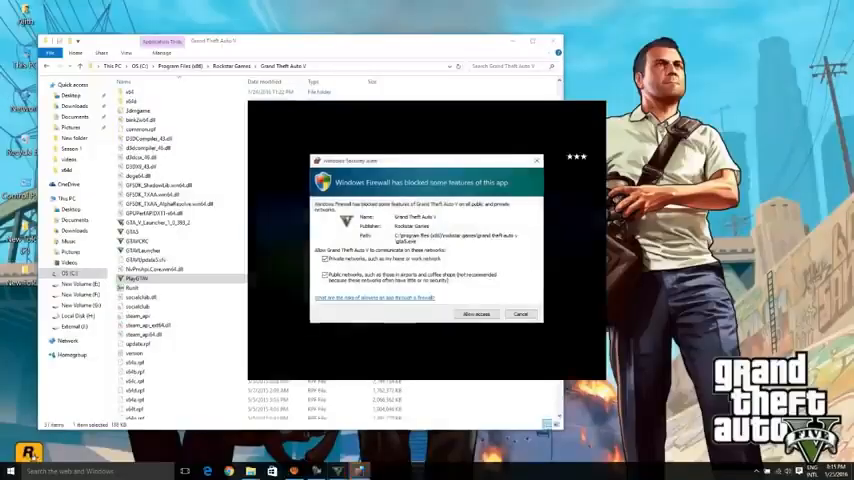
Allow Grand Theft Auto V access through Windows Firewall.
{"action": "left_click", "coordinate": [476, 314]}
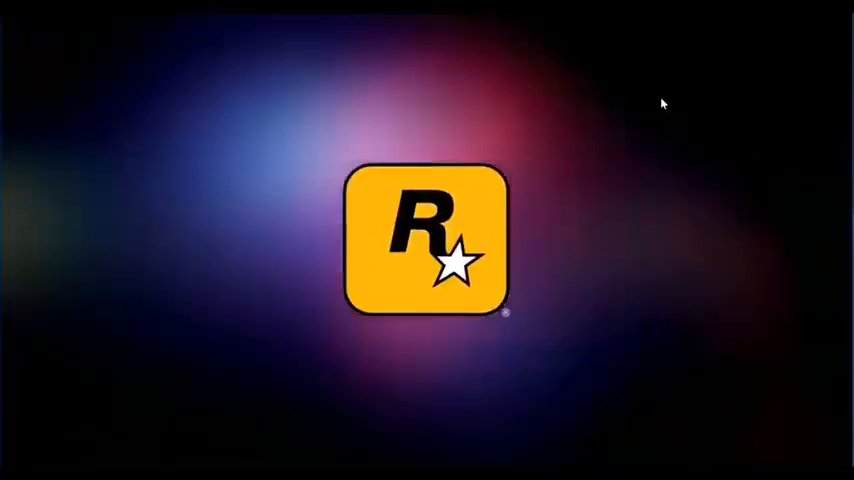